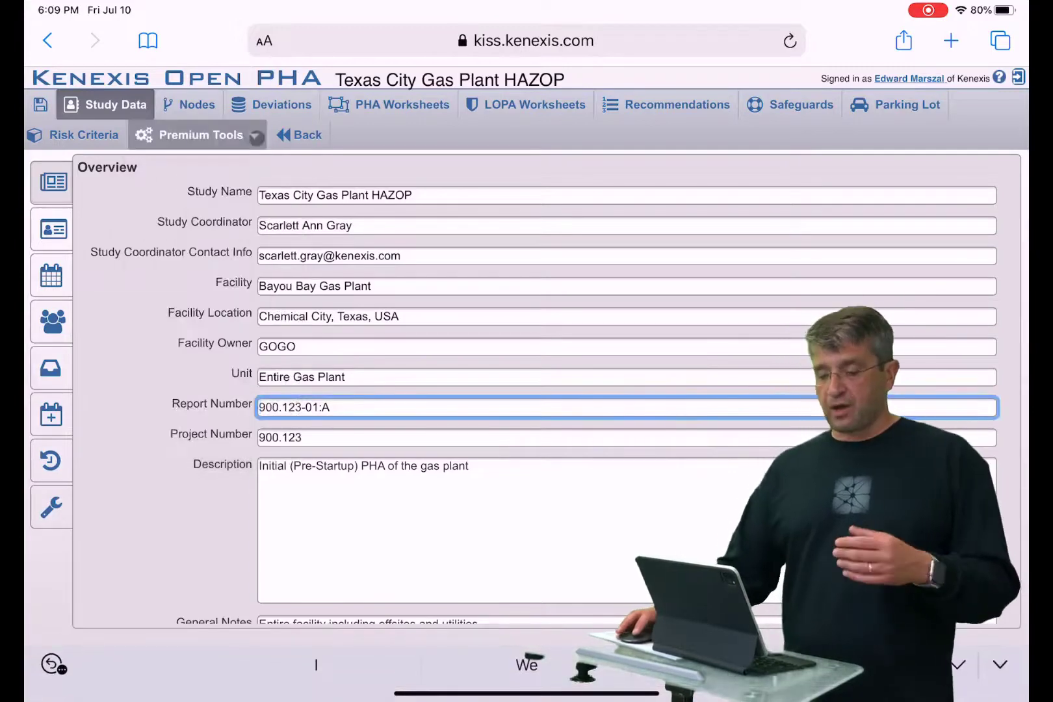
- Show the Texas City Gas Plant HAZOP safeguards list for Vertigo synchronization
click(803, 104)
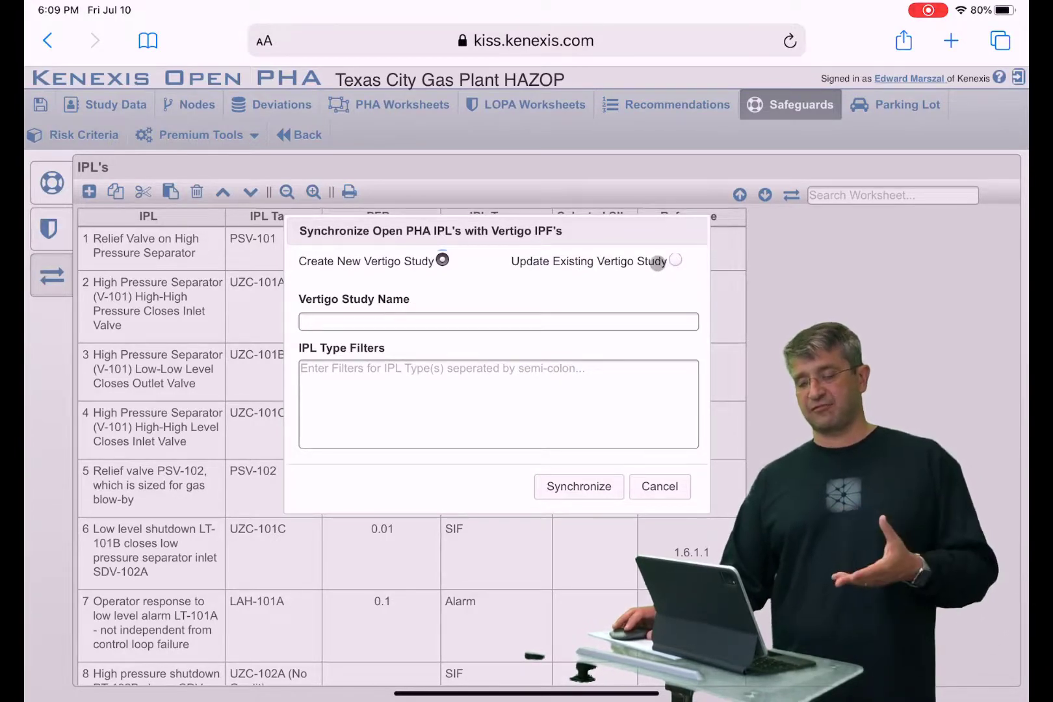
- Name the new Vertigo study 'New Vertigo Study' in the sync form
click(497, 321)
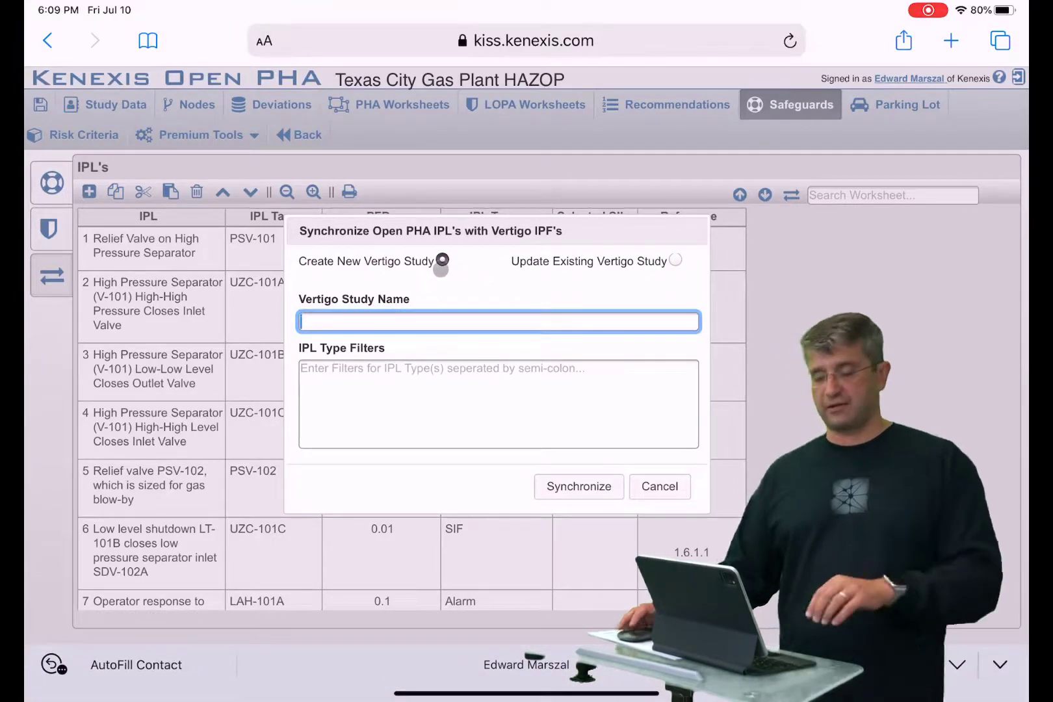
text(New)
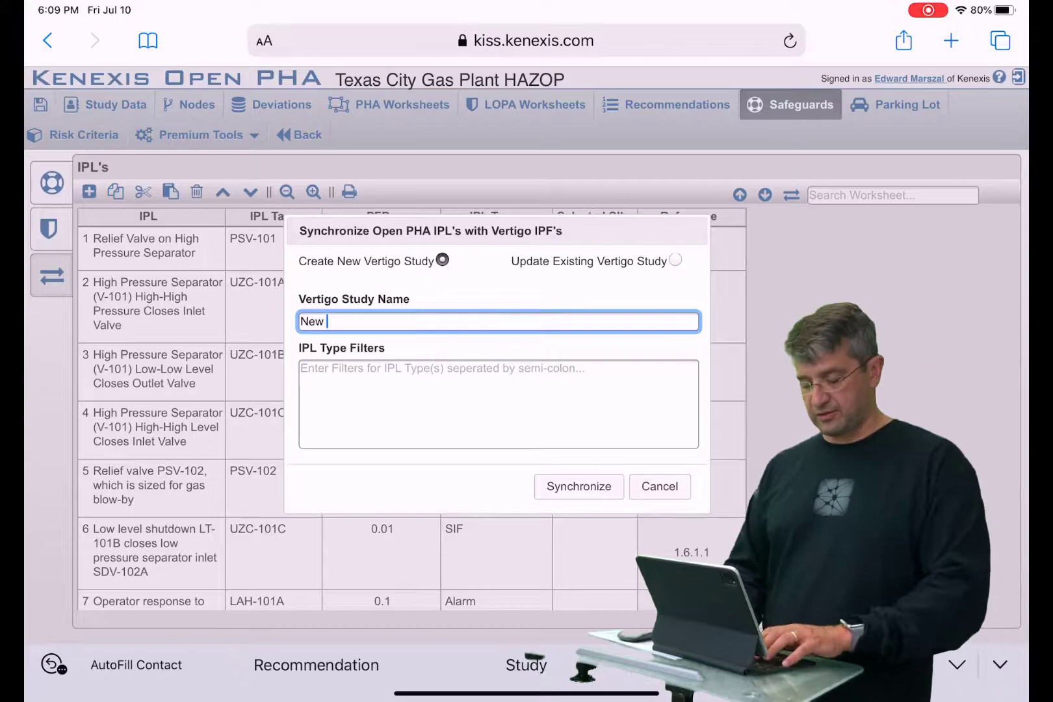
text(Vertigo Study)
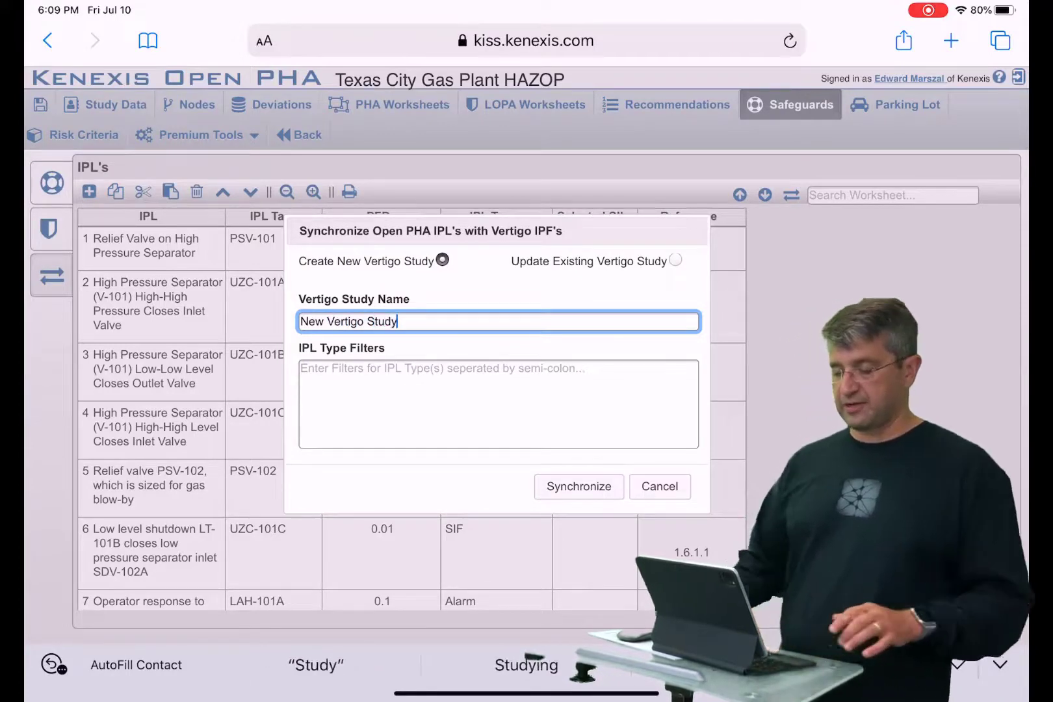
click(498, 404)
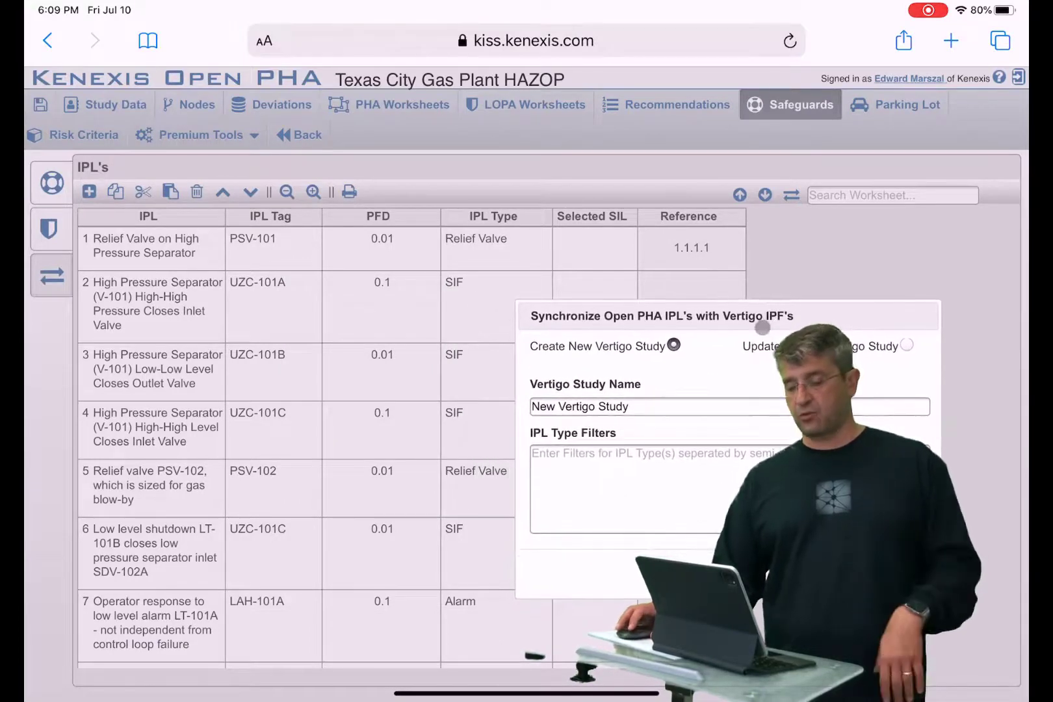
- Enter SIF as the IPL type filter, replacing the Relief Valve entries
text(Re)
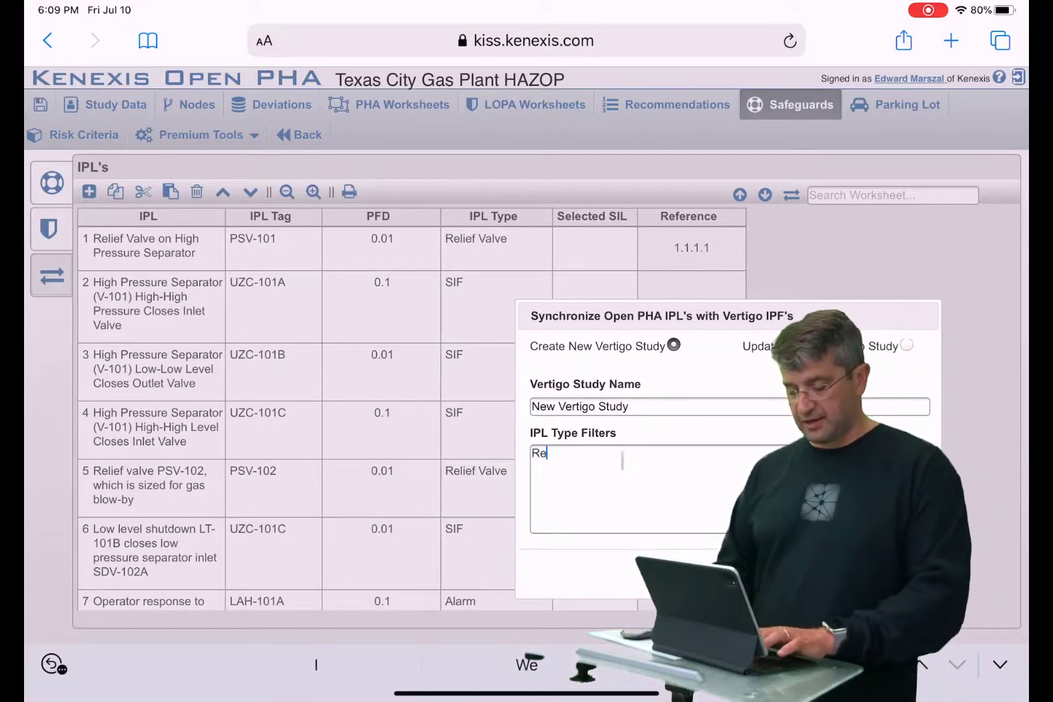
text(lief Valve)
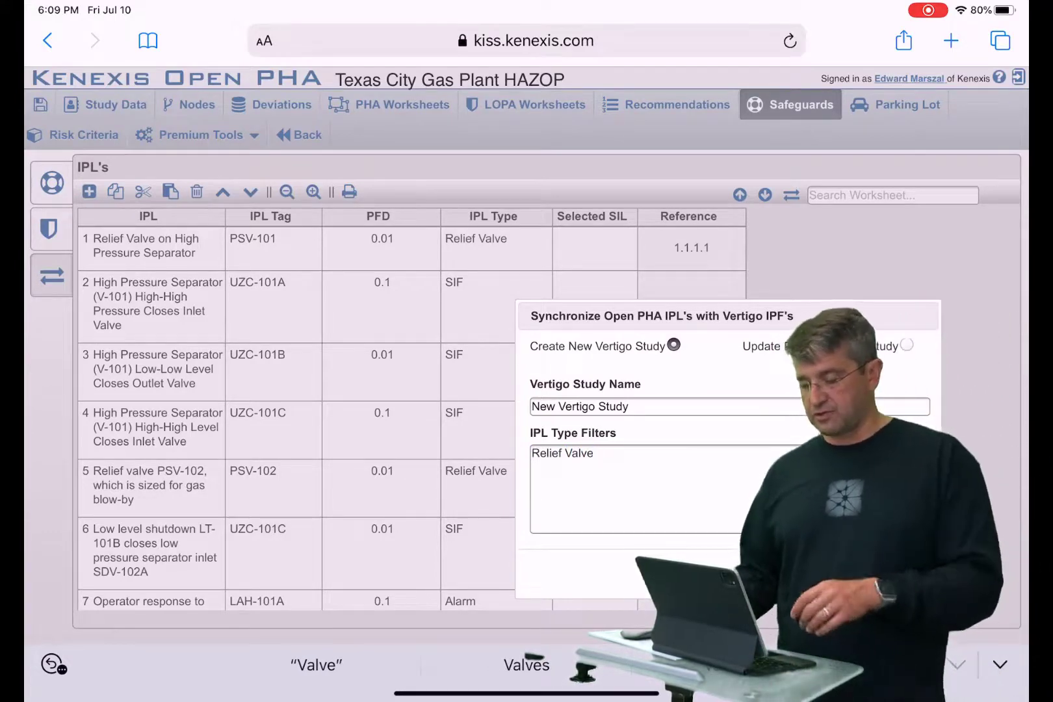
text(R)
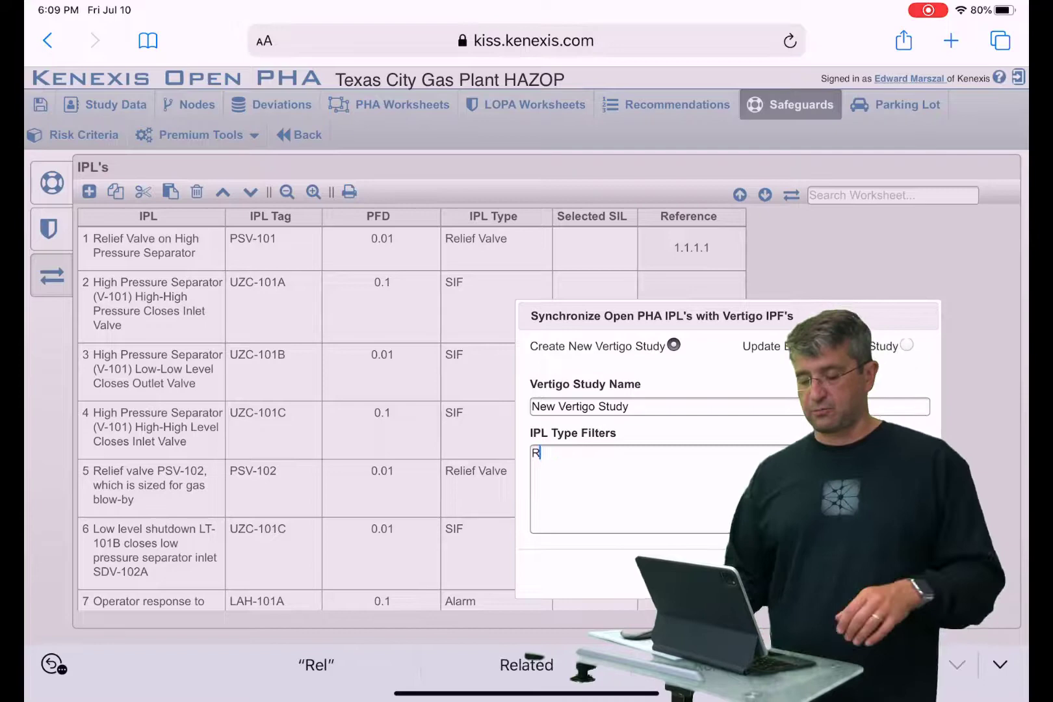
text(SIF)
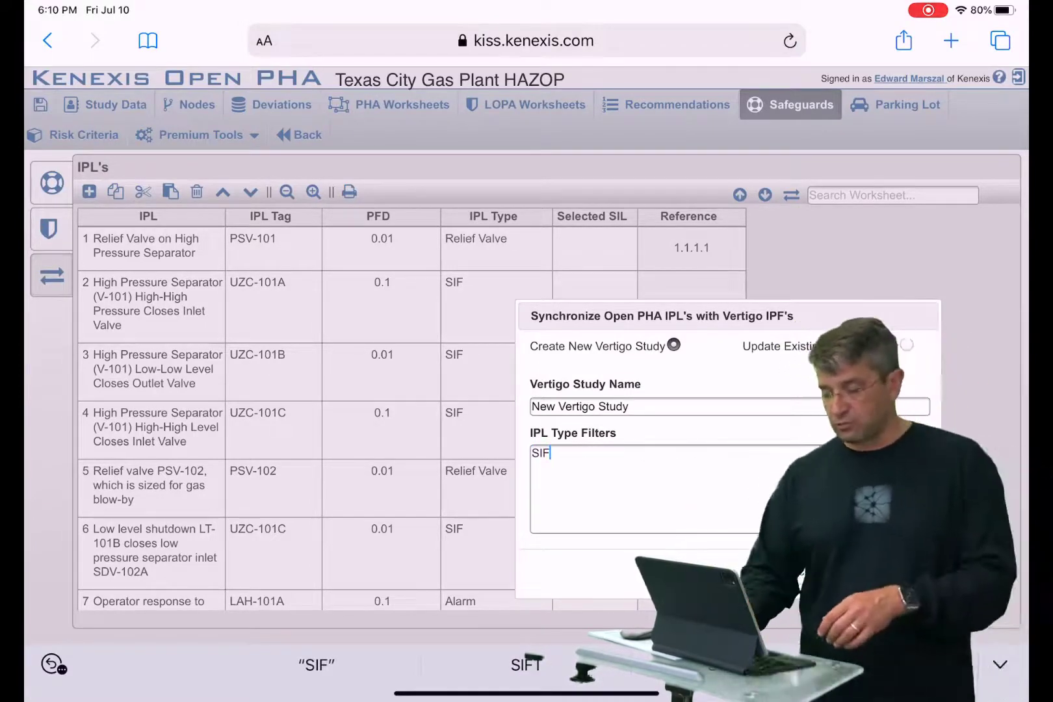
text(, P)
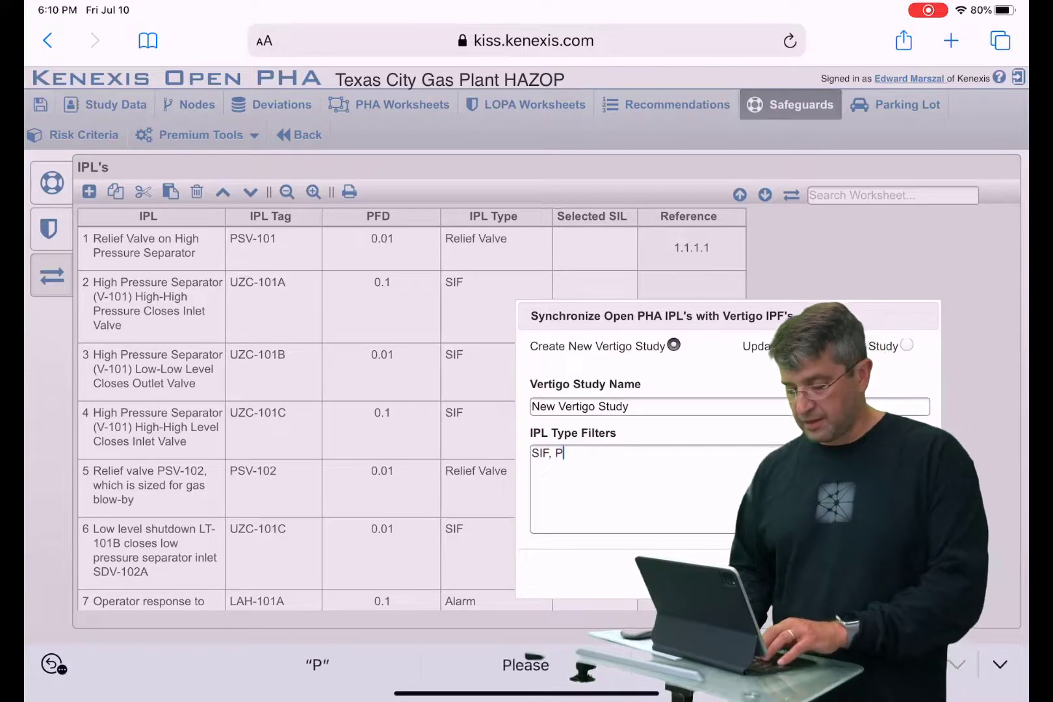
text(Rel)
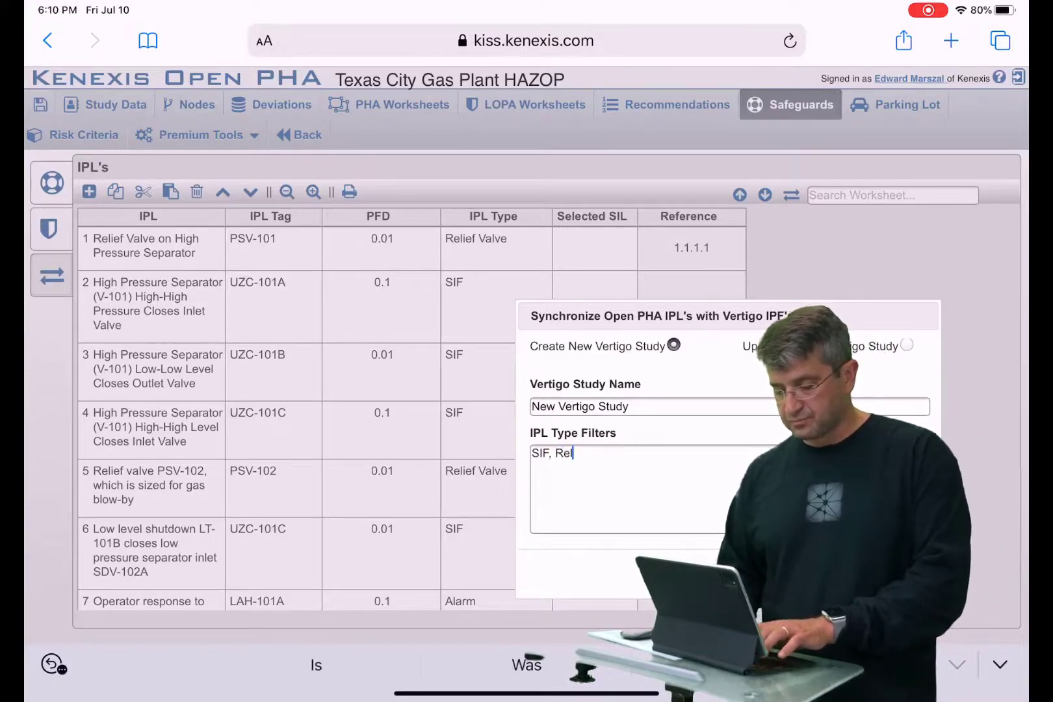
text(ief Valve)
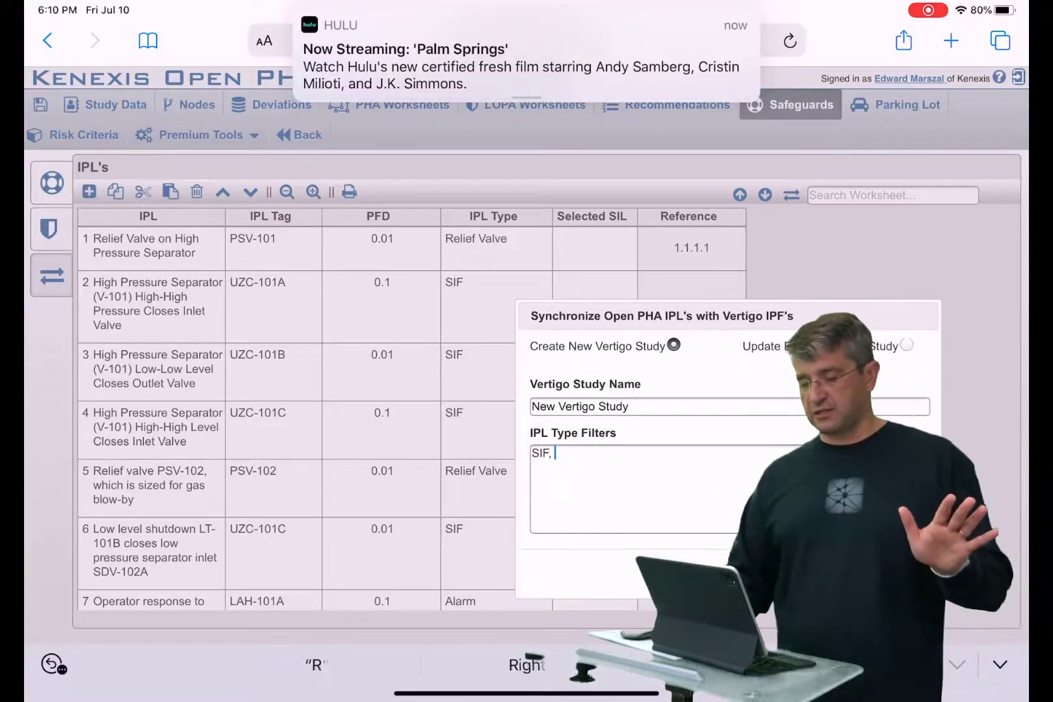
- Synchronize SIF safeguards to Vertigo and scroll the IPL list showing references like 1.1.1.1
key(Backspace)
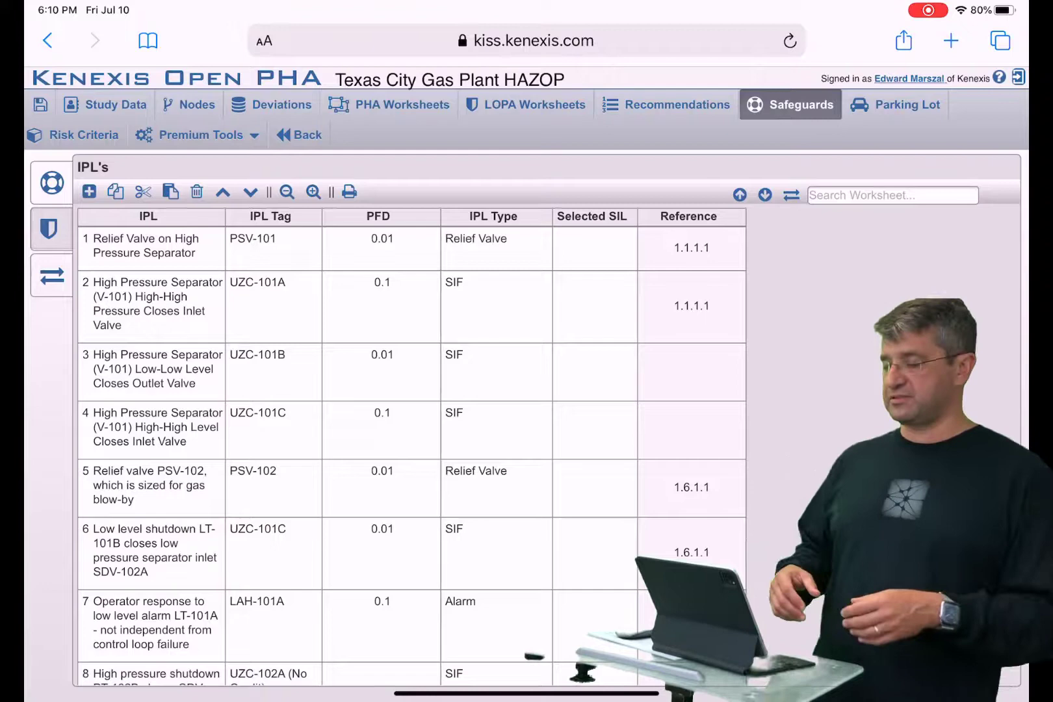
scroll(down, 3)
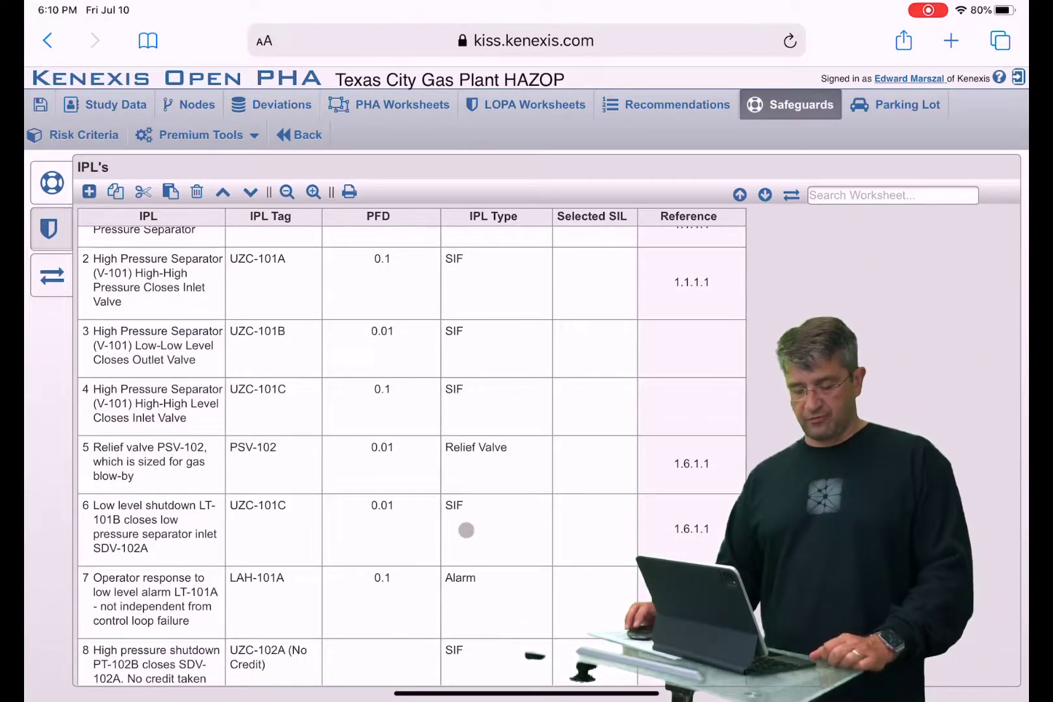
scroll(down, 3)
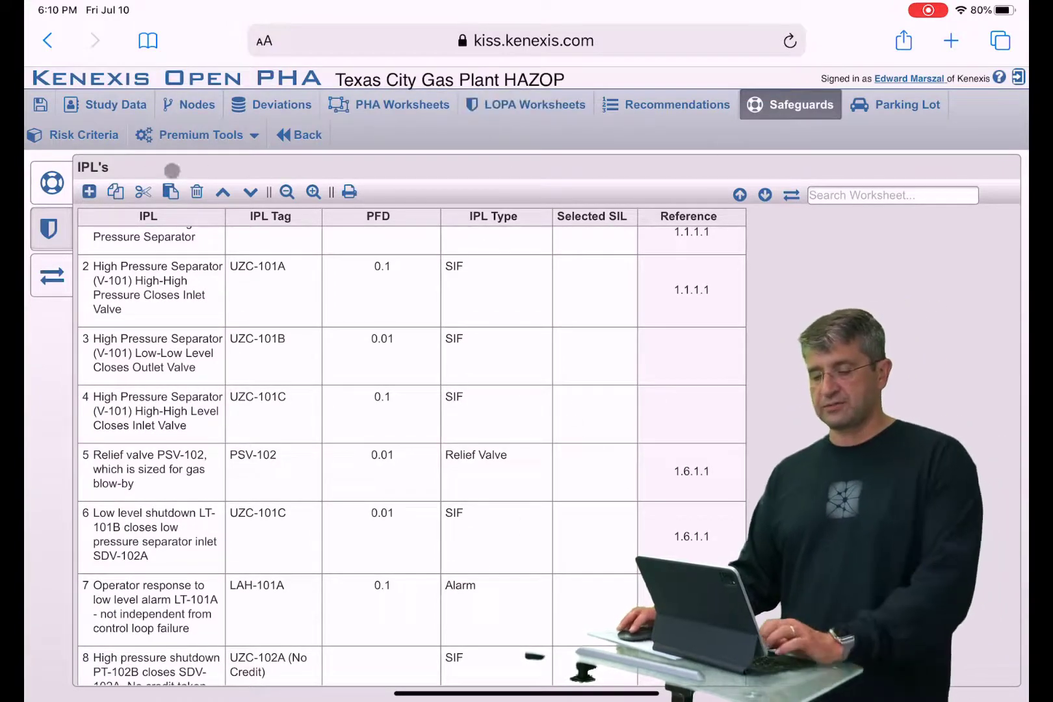
- Return to the facility study list and select New Vertigo Study
click(299, 135)
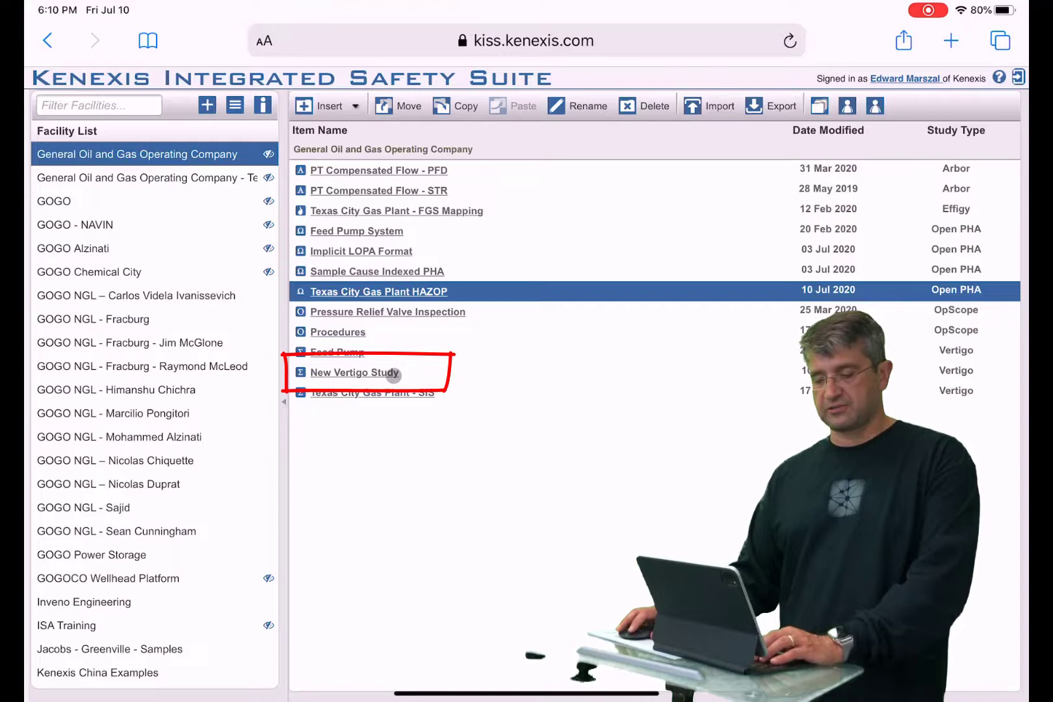
click(355, 373)
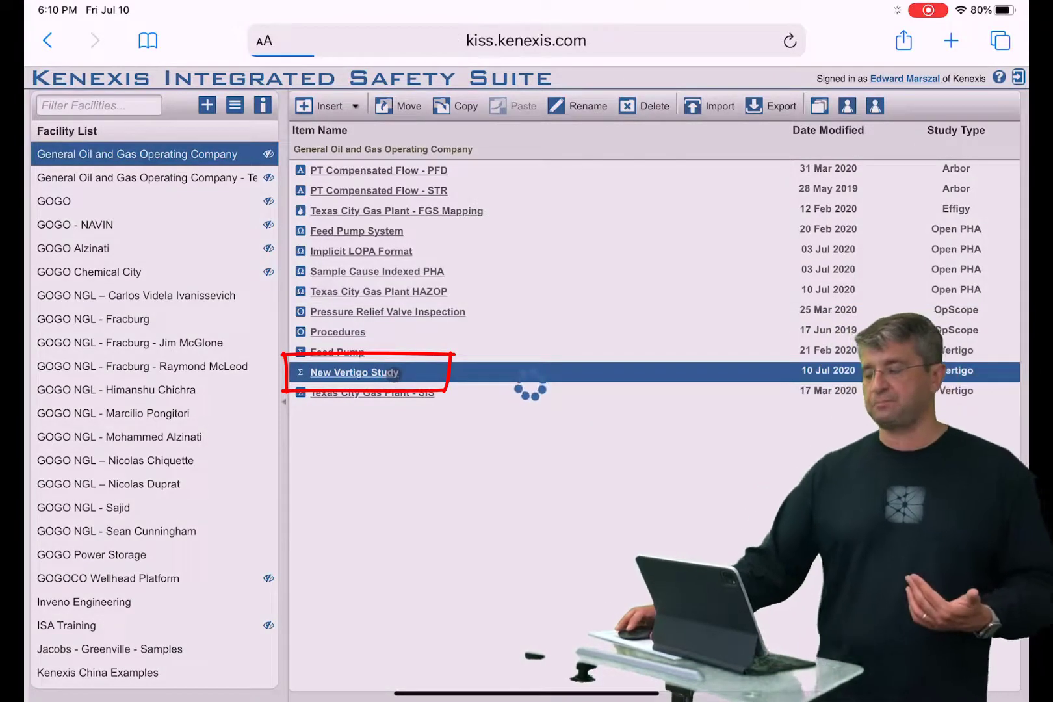
- Open New Vertigo Study and list its five IPFs, UZC-101A through UZC-102A
double_click(354, 372)
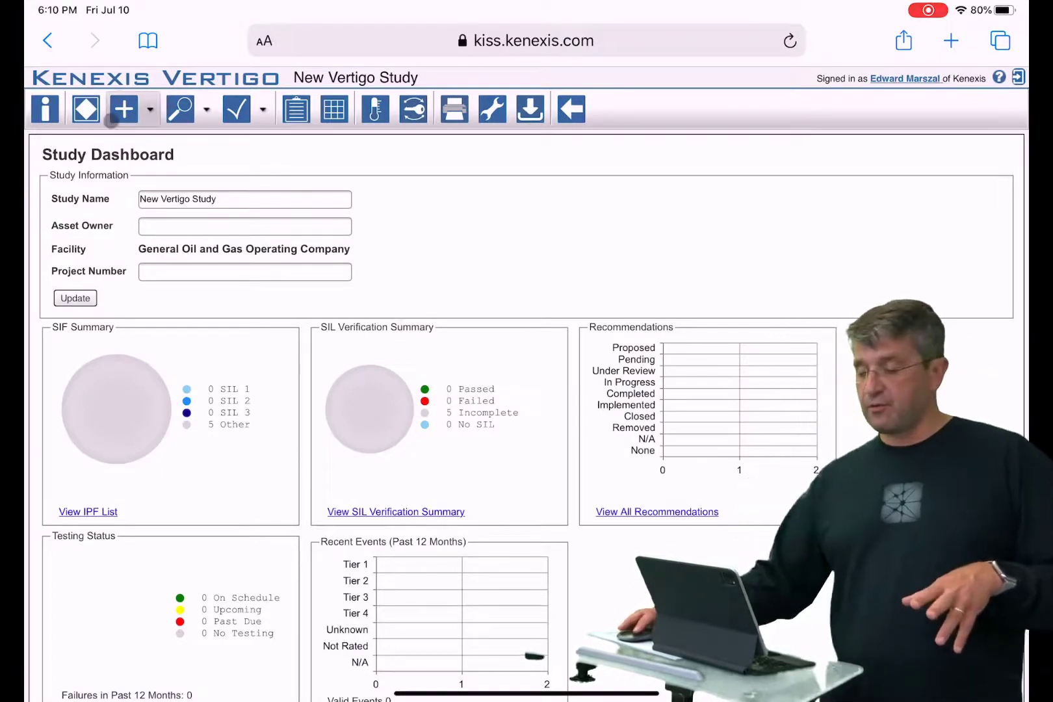
click(87, 511)
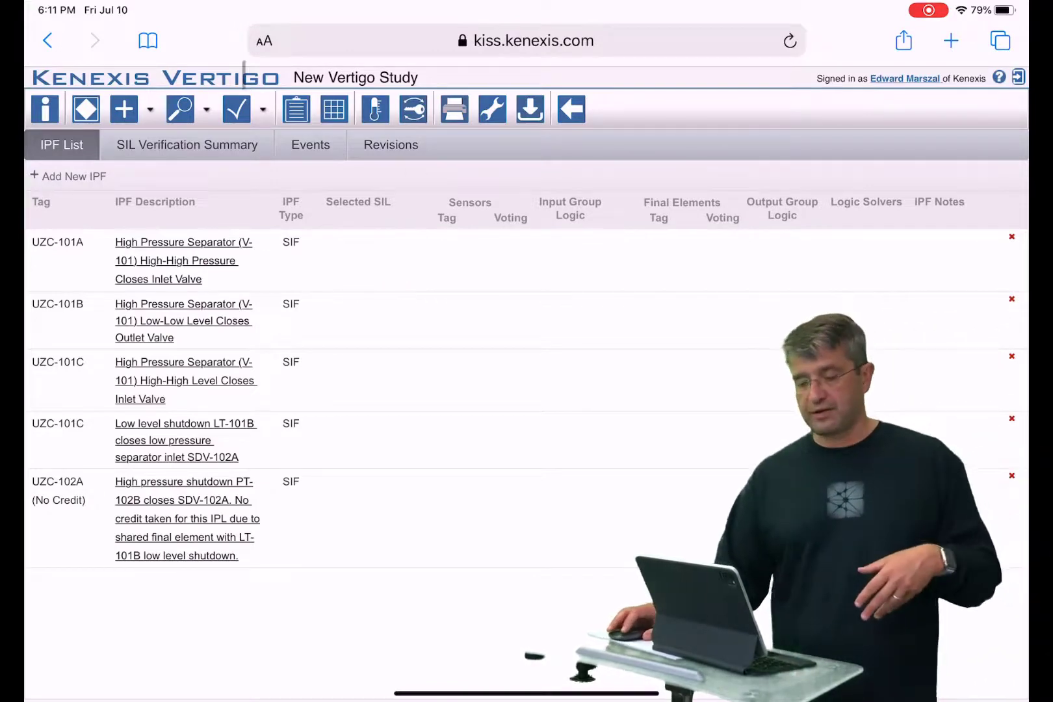
- Open UZC-101A details and check its required RRF of 10
click(183, 260)
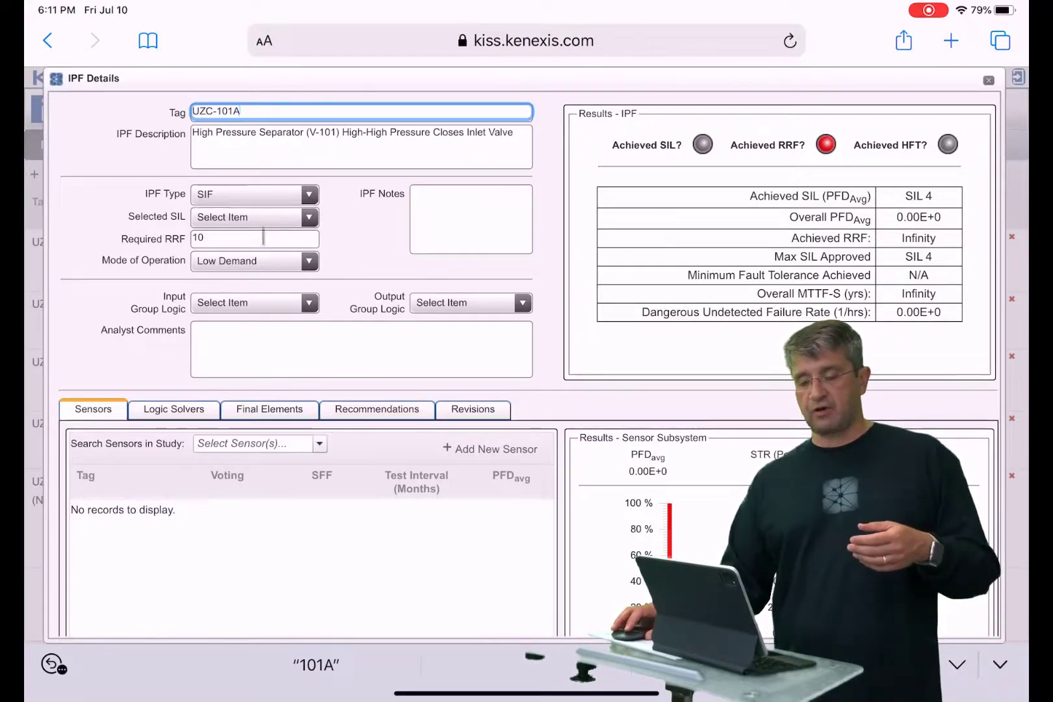
click(254, 239)
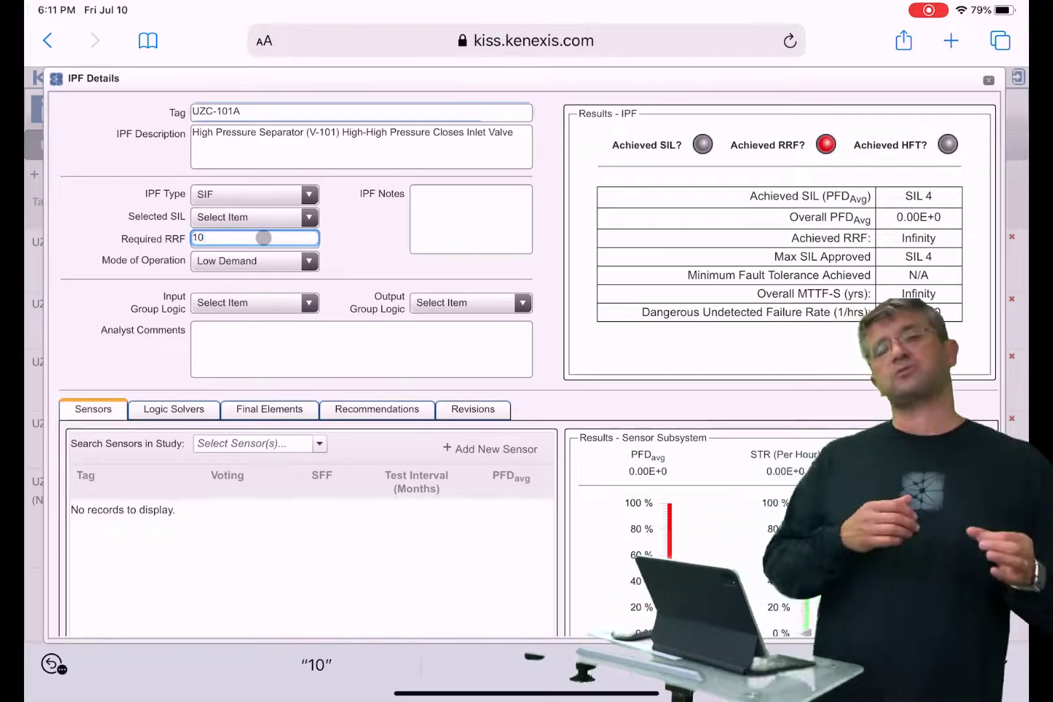